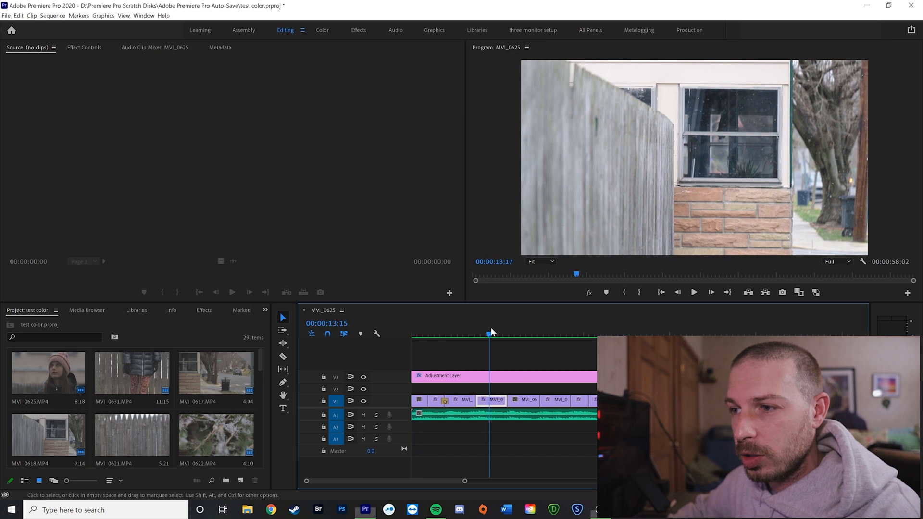
Review the sequence settings and close them without changes.
{"action": "left_click", "coordinate": [53, 16]}
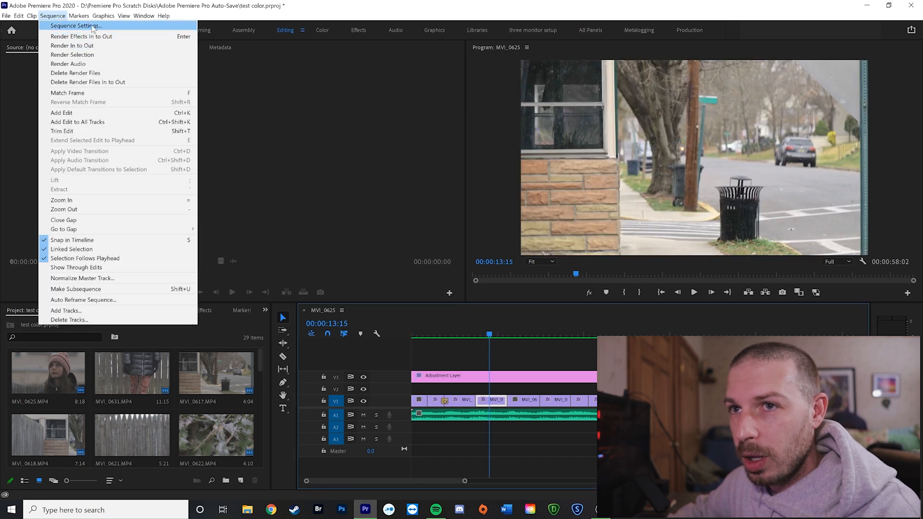
{"action": "left_click", "coordinate": [76, 26]}
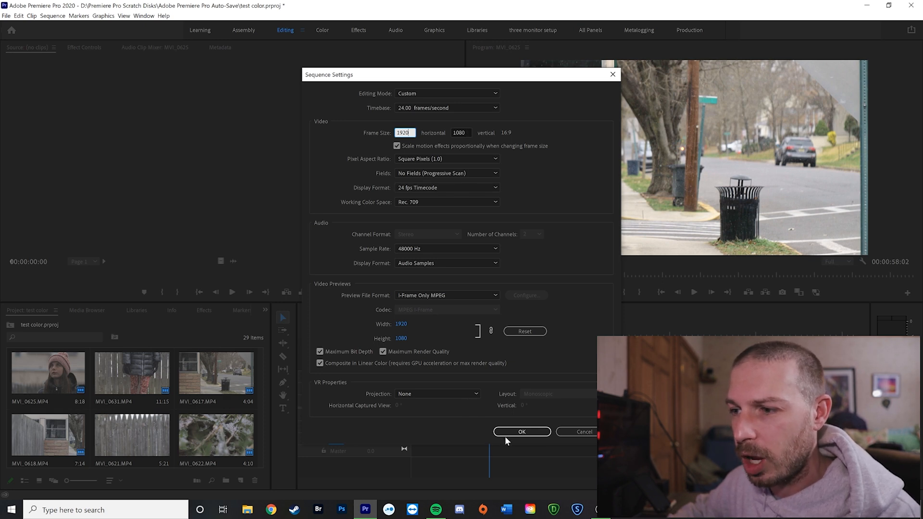
{"action": "left_click", "coordinate": [520, 432]}
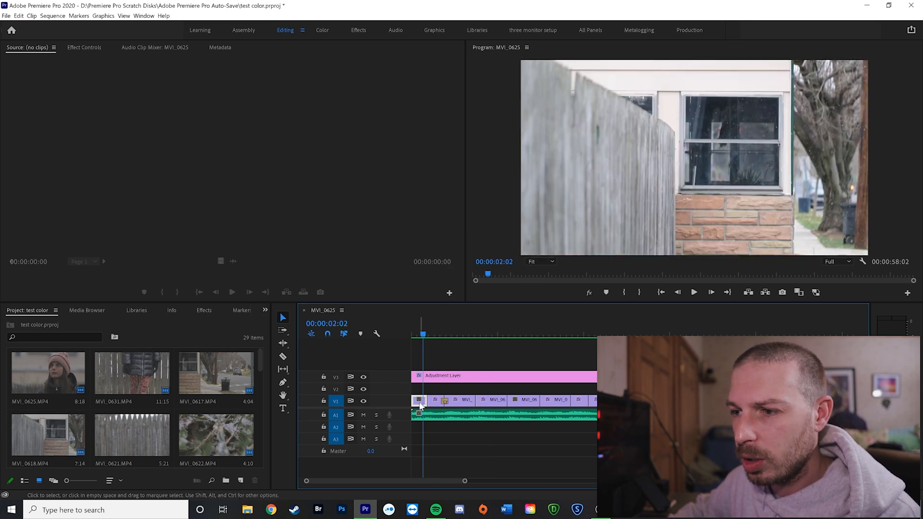
Interpret the MVI_0625 project clip as 24 fps footage.
{"action": "right_click", "coordinate": [419, 400]}
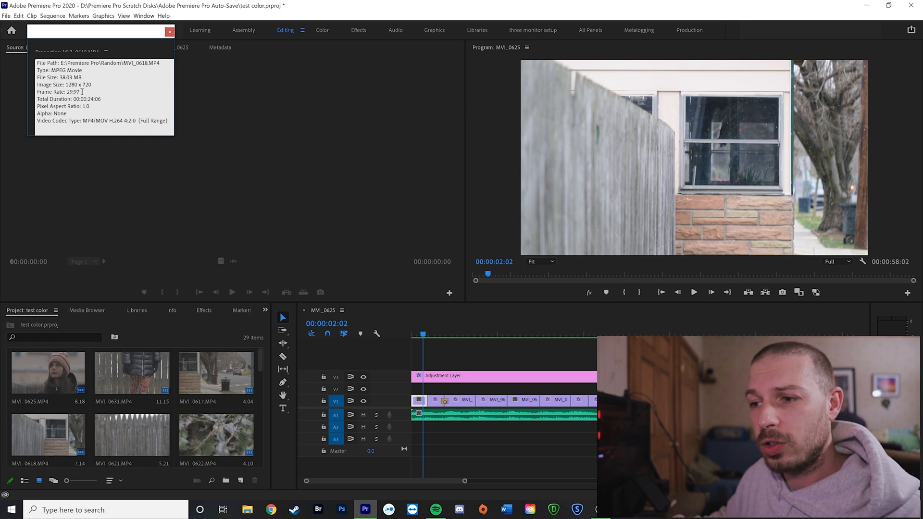
{"action": "left_click", "coordinate": [416, 335]}
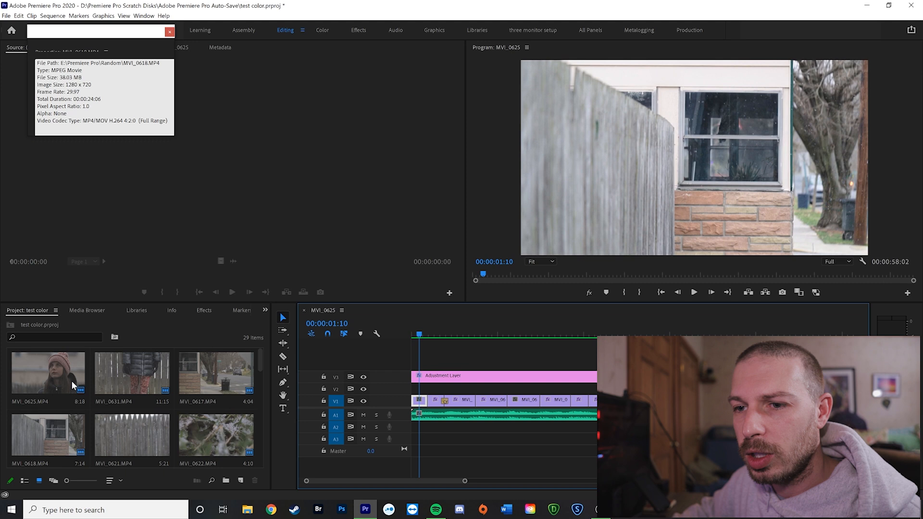
{"action": "right_click", "coordinate": [47, 371]}
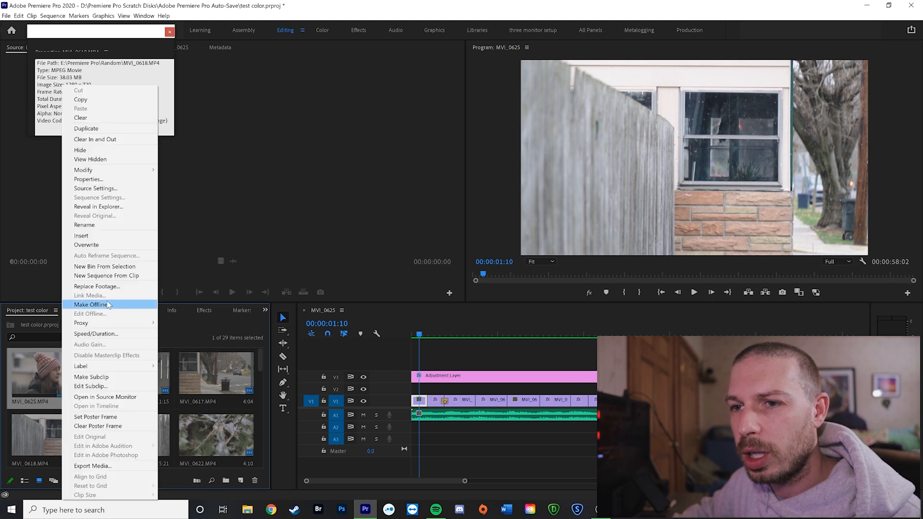
{"action": "mouse_move", "coordinate": [82, 170]}
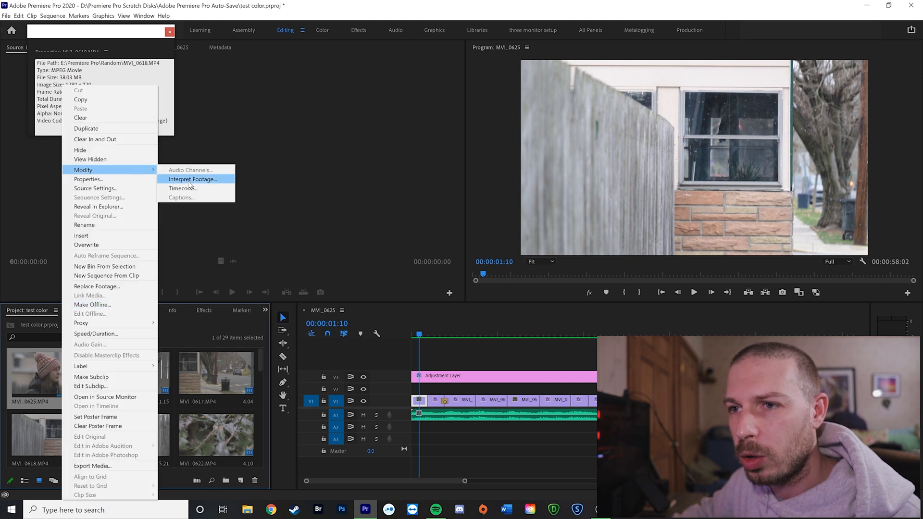
{"action": "left_click", "coordinate": [192, 178]}
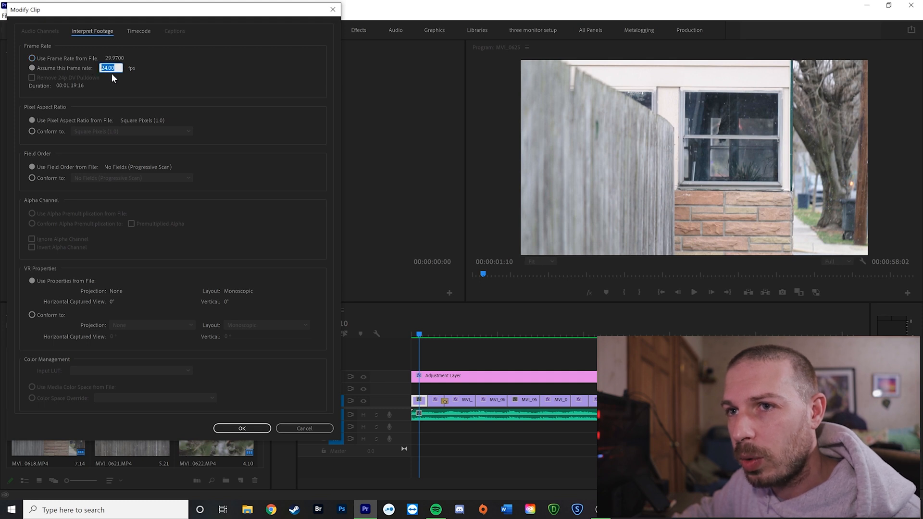
{"action": "left_click", "coordinate": [304, 427]}
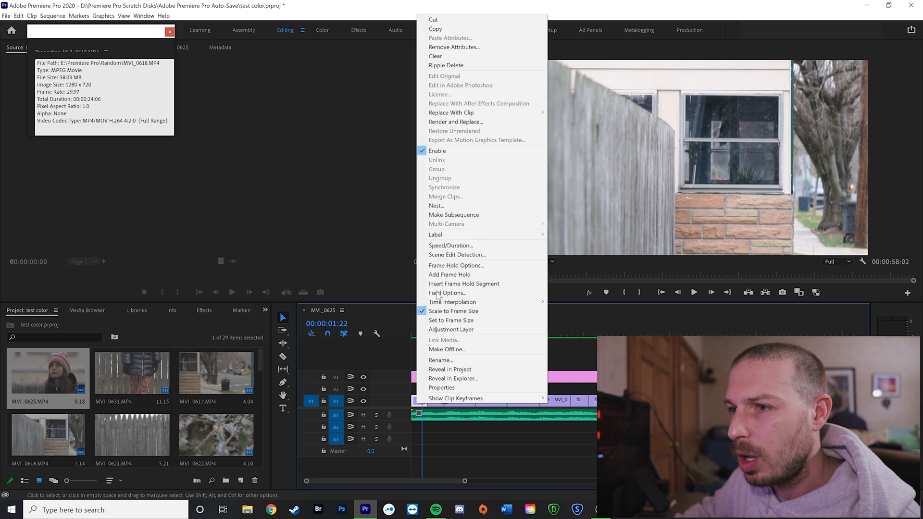
{"action": "mouse_move", "coordinate": [475, 311]}
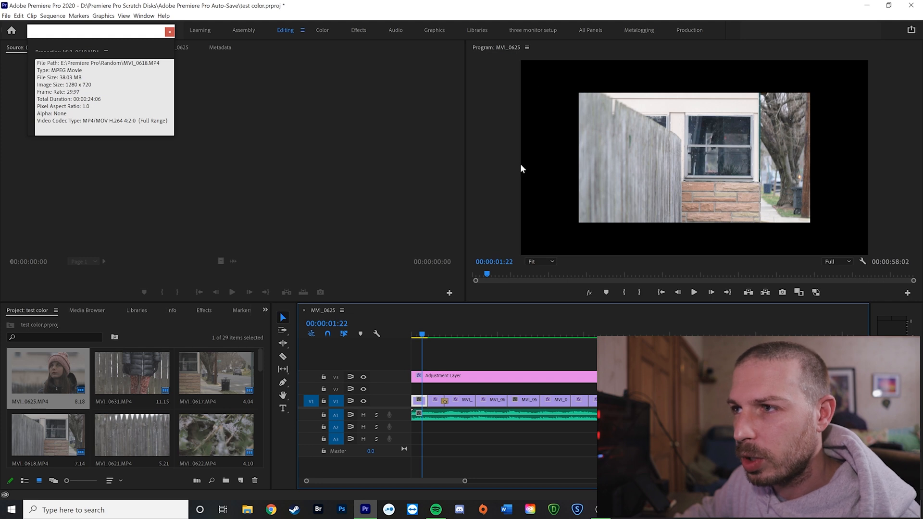
{"action": "mouse_move", "coordinate": [486, 246]}
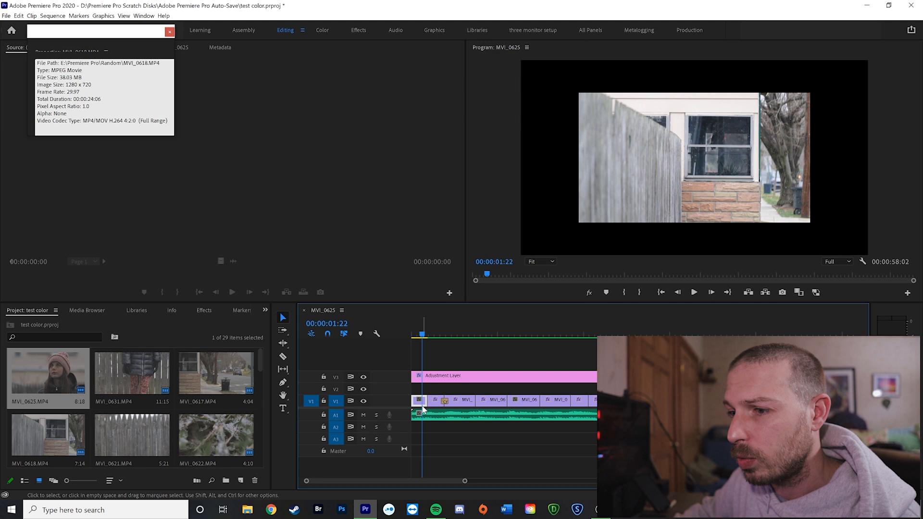
{"action": "right_click", "coordinate": [420, 401]}
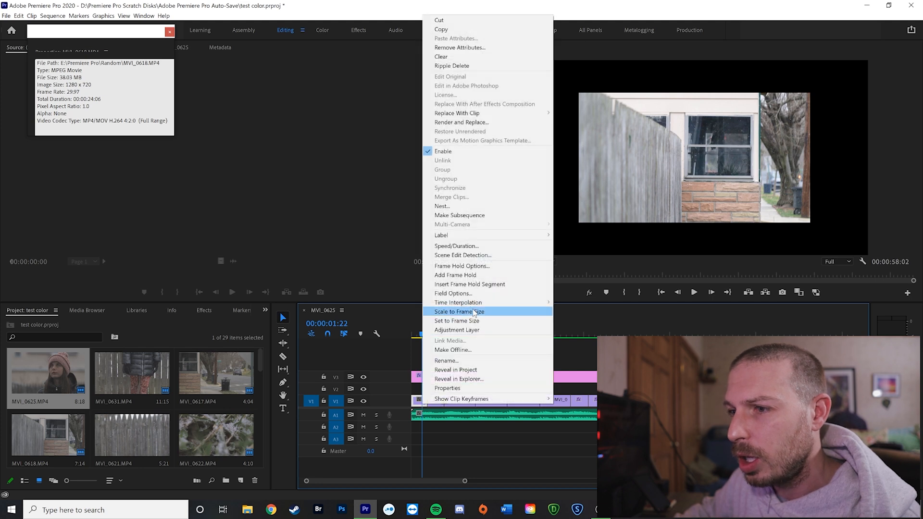
{"action": "left_click", "coordinate": [458, 311]}
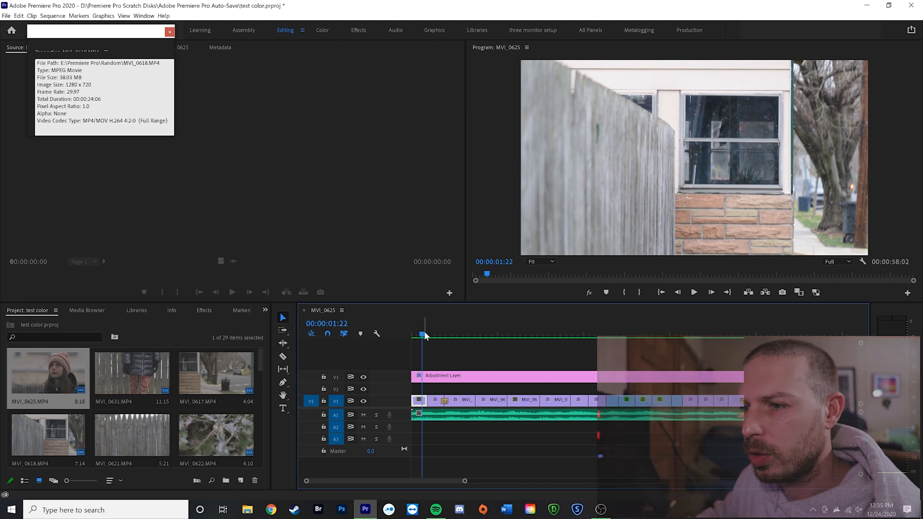
Move the playhead earlier and set MVI_2083 on V1 to the sequence frame size.
{"action": "left_click", "coordinate": [625, 334]}
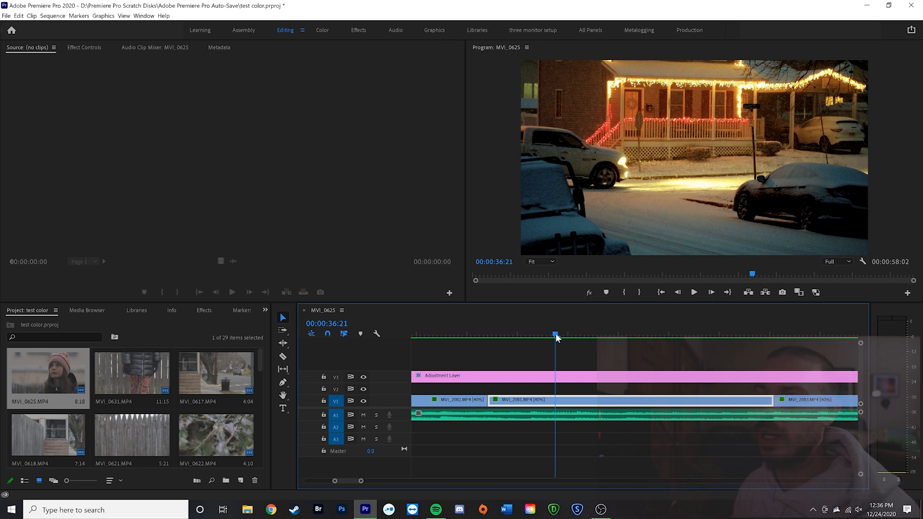
{"action": "mouse_move", "coordinate": [625, 482]}
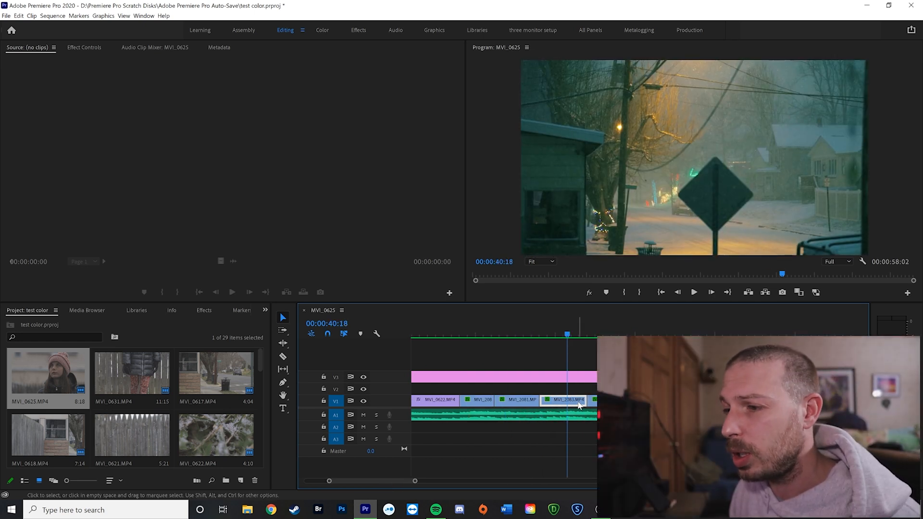
{"action": "right_click", "coordinate": [567, 399]}
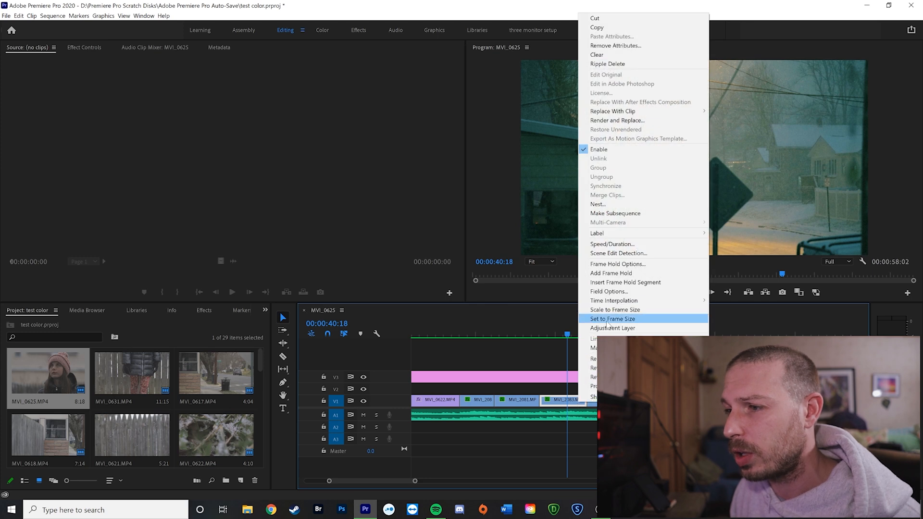
{"action": "left_click", "coordinate": [612, 319]}
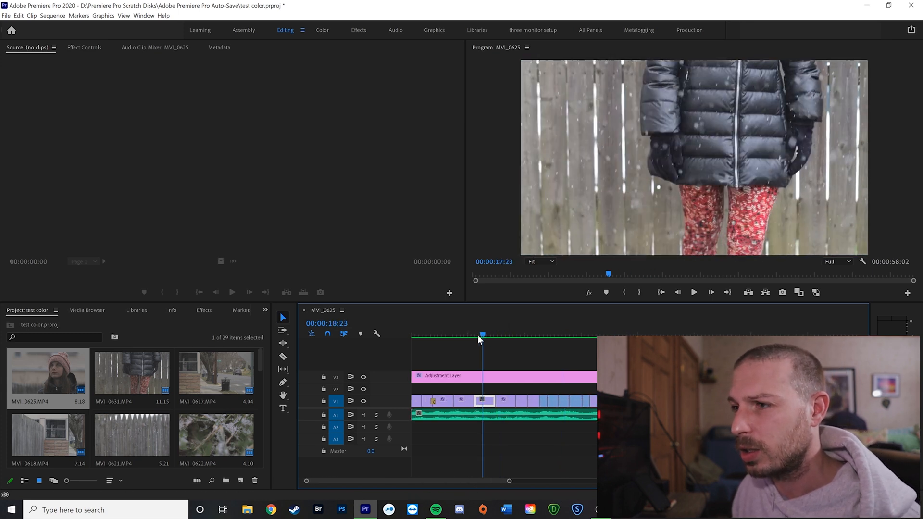
{"action": "left_click_drag", "start_coordinate": [482, 334], "coordinate": [474, 335]}
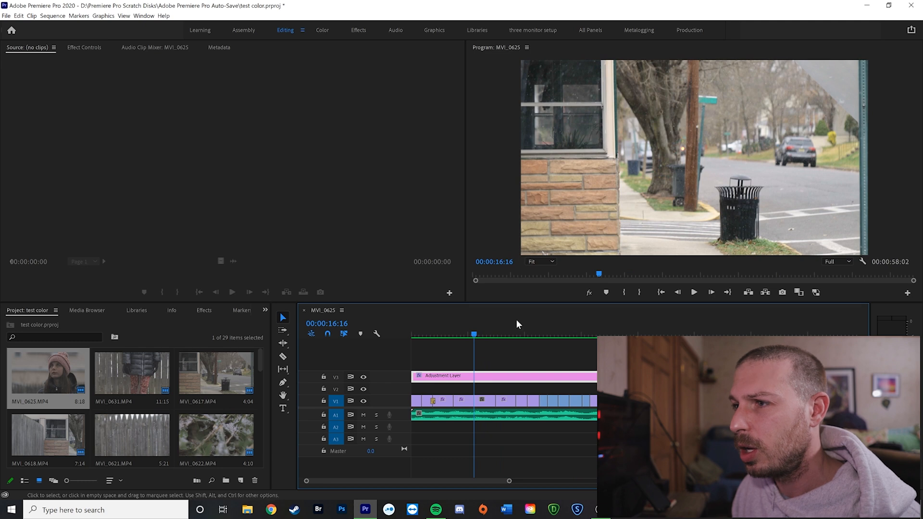
{"action": "mouse_move", "coordinate": [364, 378]}
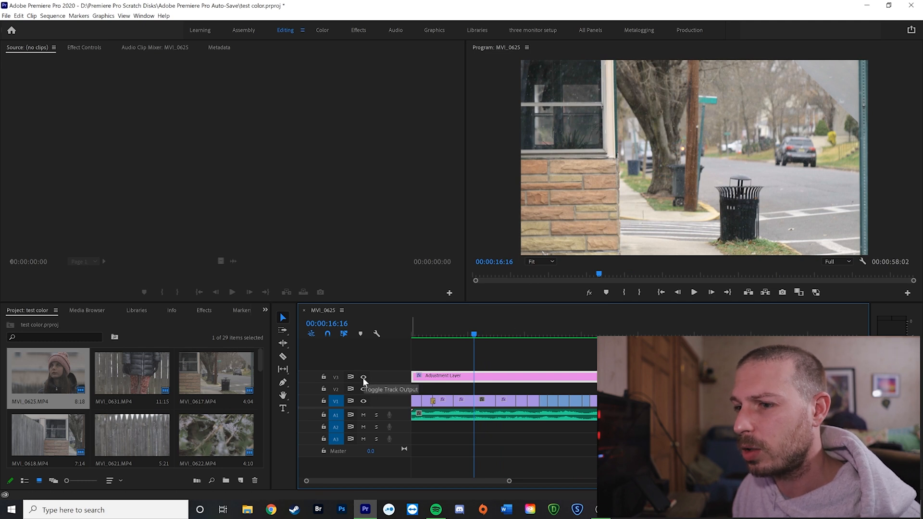
{"action": "left_click", "coordinate": [364, 377]}
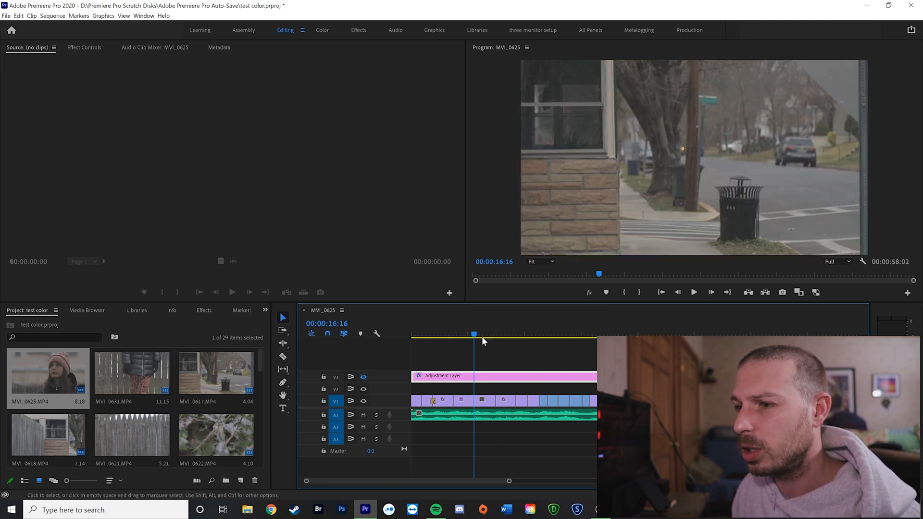
{"action": "left_click", "coordinate": [509, 335]}
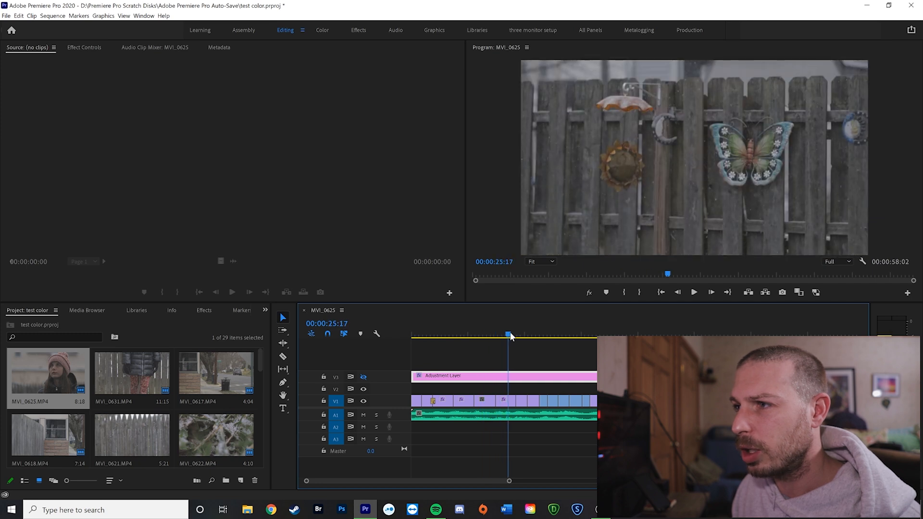
{"action": "left_click", "coordinate": [487, 335]}
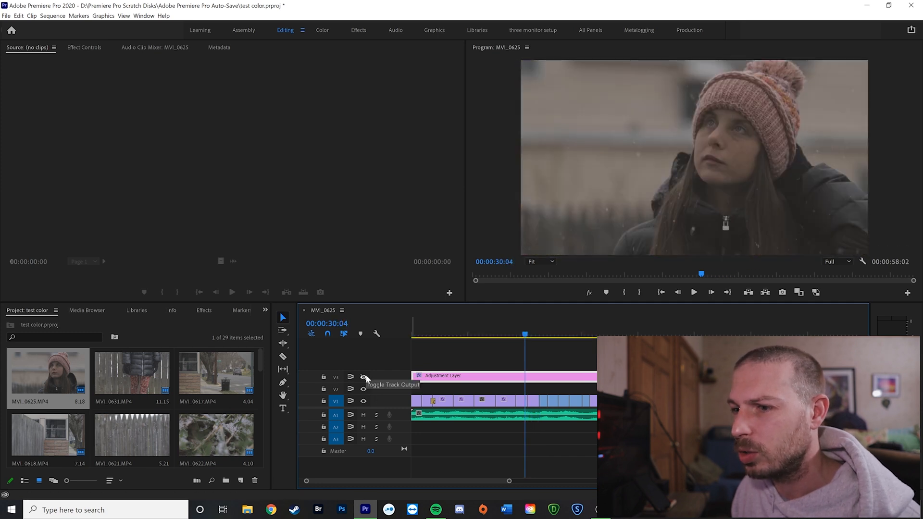
{"action": "left_click", "coordinate": [535, 334]}
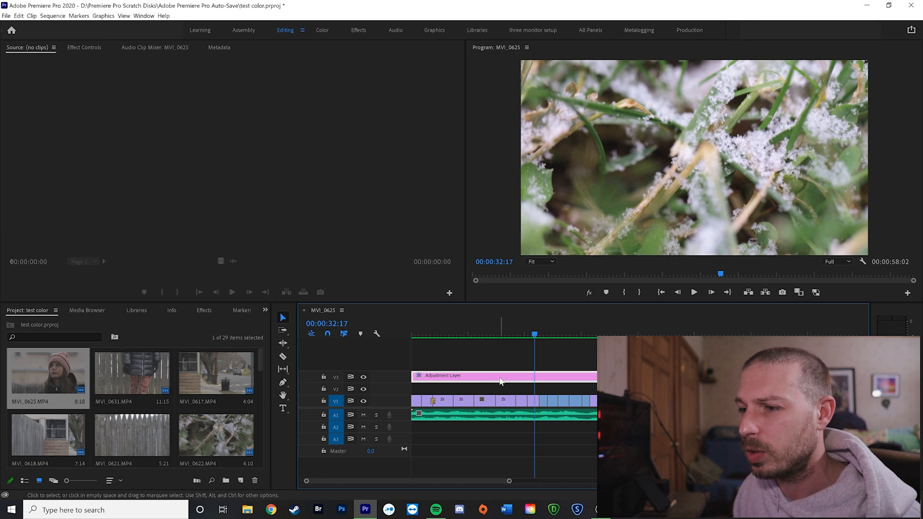
{"action": "left_click", "coordinate": [510, 334]}
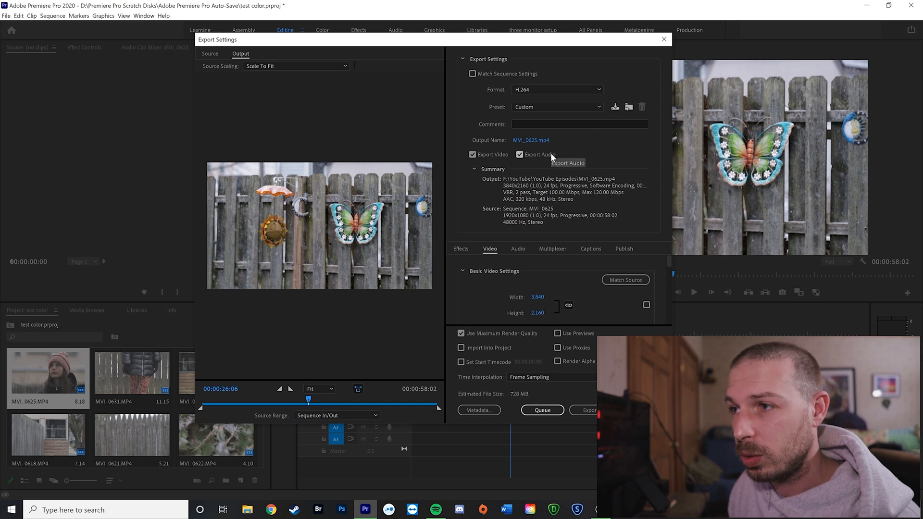
{"action": "mouse_move", "coordinate": [534, 89]}
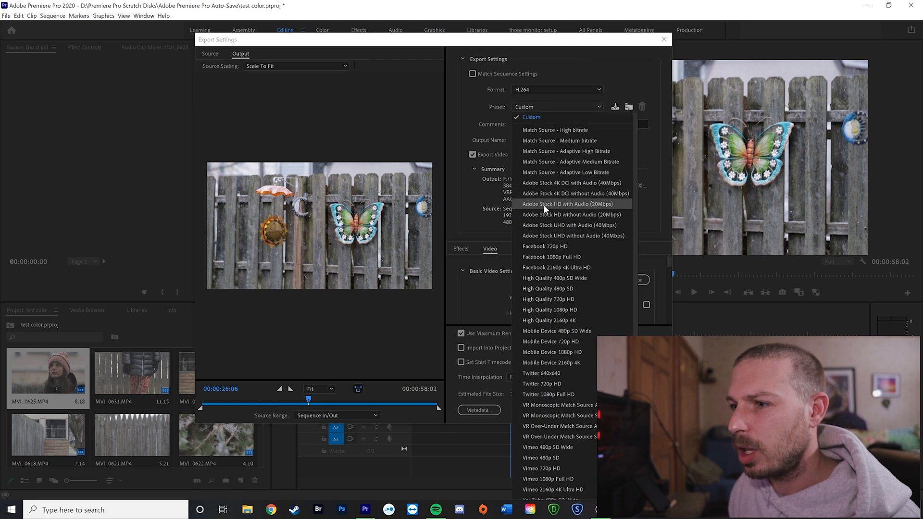
{"action": "mouse_move", "coordinate": [549, 320]}
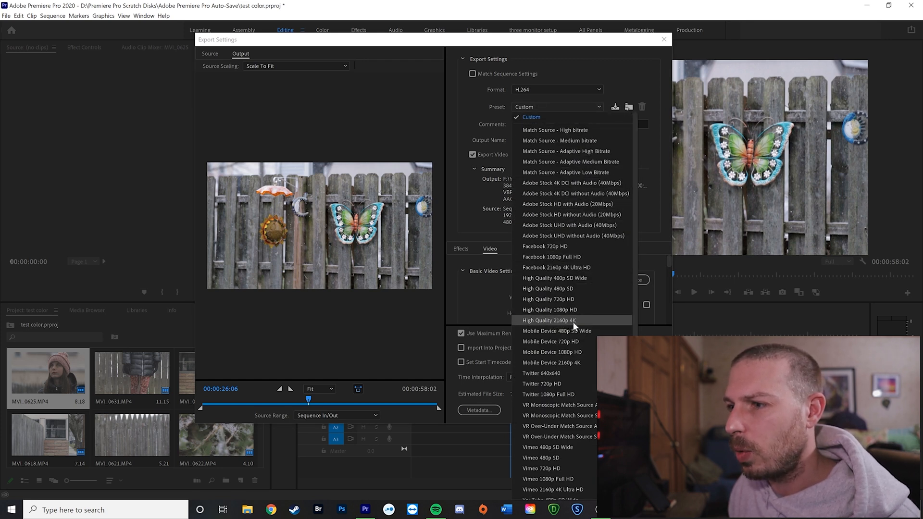
Choose the High Quality 2160p 4K export preset.
{"action": "left_click", "coordinate": [552, 321]}
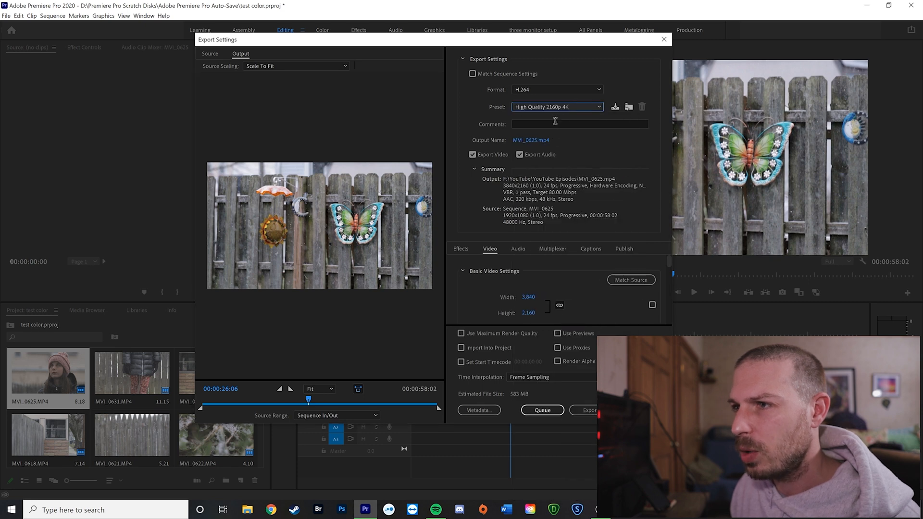
{"action": "mouse_move", "coordinate": [528, 296]}
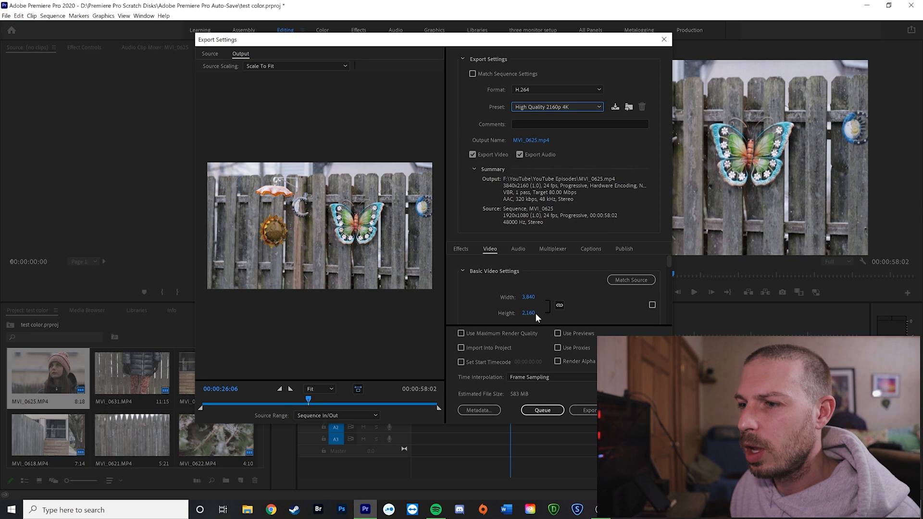
Enable Use Maximum Render Quality and set Bitrate Encoding to VBR, 2 pass.
{"action": "left_click", "coordinate": [461, 333]}
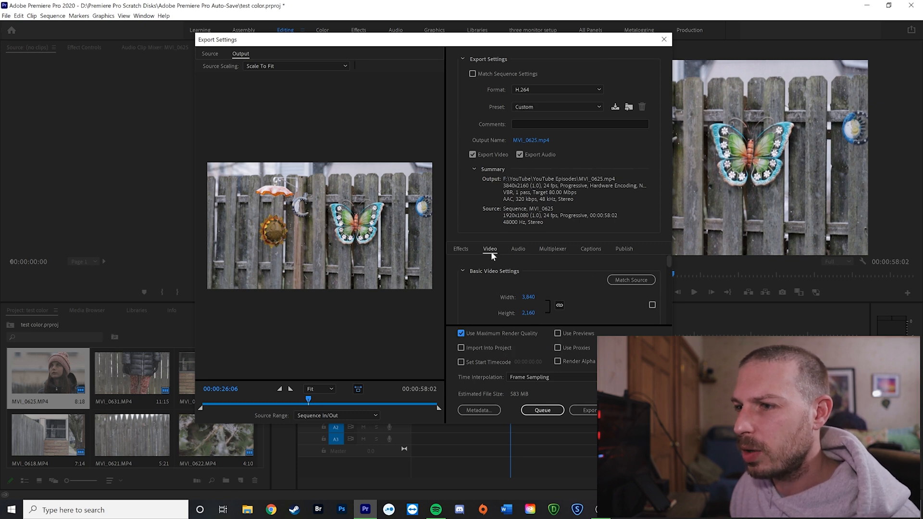
{"action": "scroll", "scroll_direction": "down", "scroll_amount": 3}
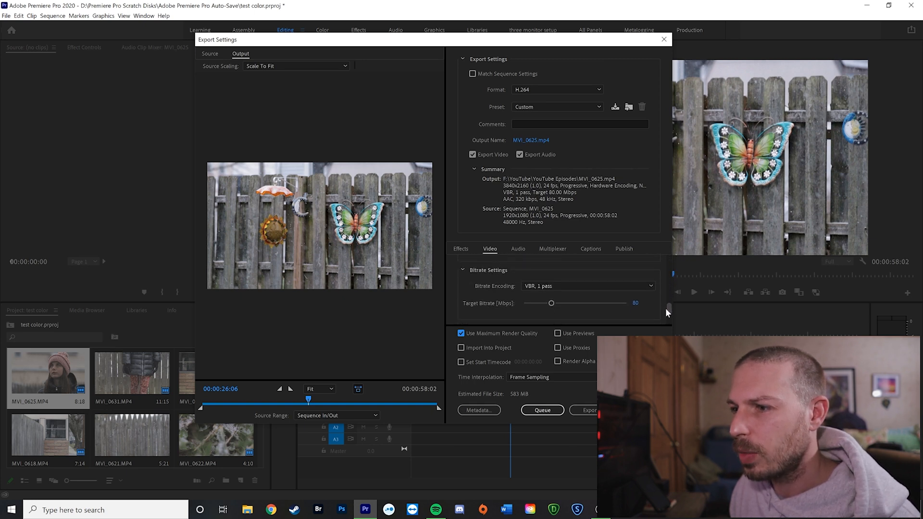
{"action": "left_click", "coordinate": [585, 279]}
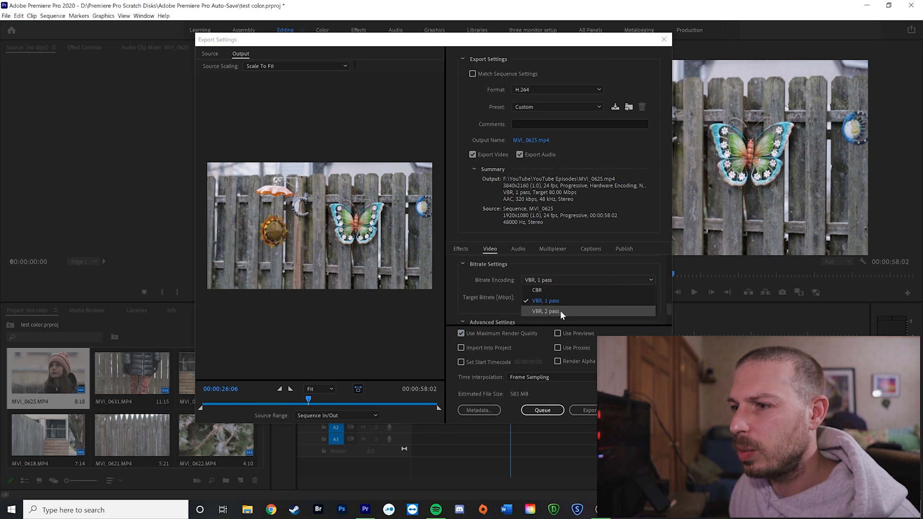
{"action": "left_click", "coordinate": [544, 310]}
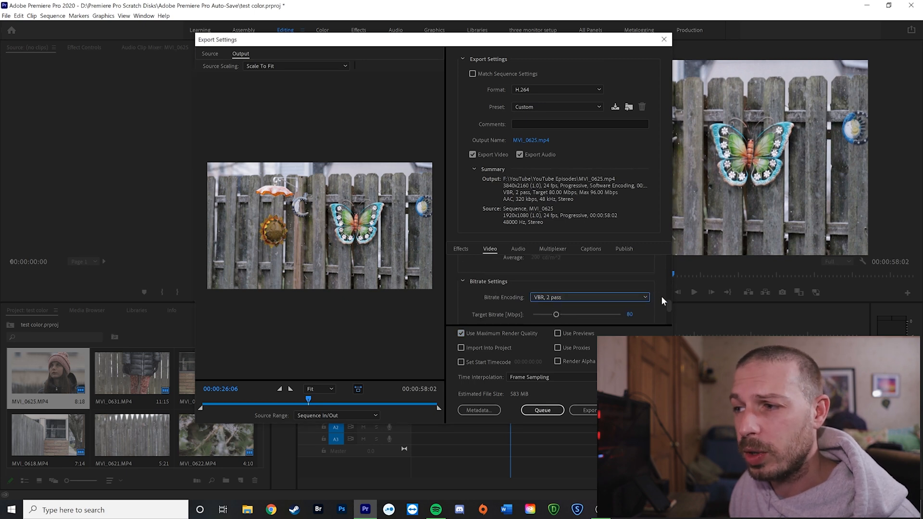
{"action": "scroll", "scroll_direction": "down", "scroll_amount": 3}
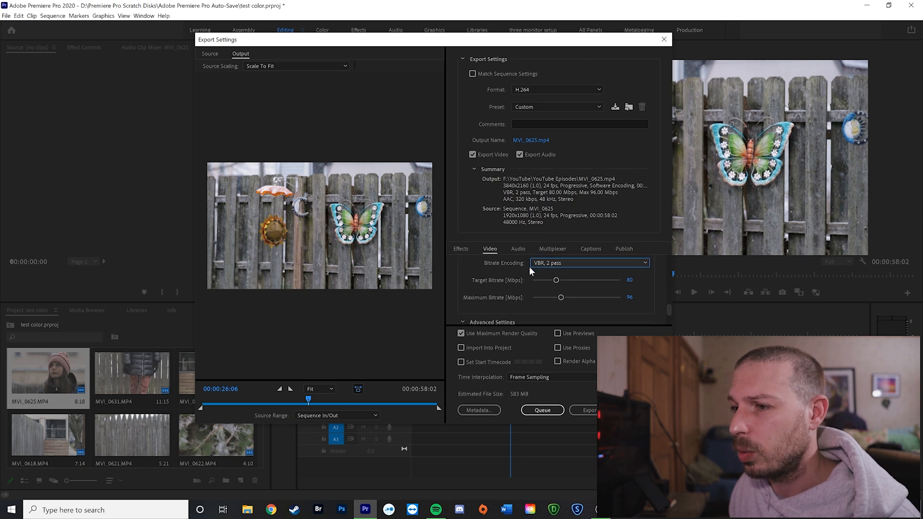
{"action": "mouse_move", "coordinate": [534, 284]}
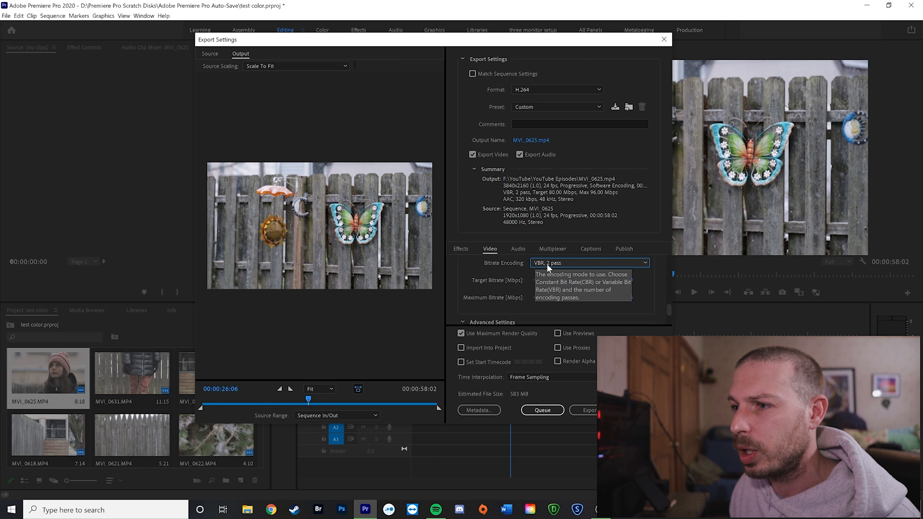
{"action": "mouse_move", "coordinate": [647, 289]}
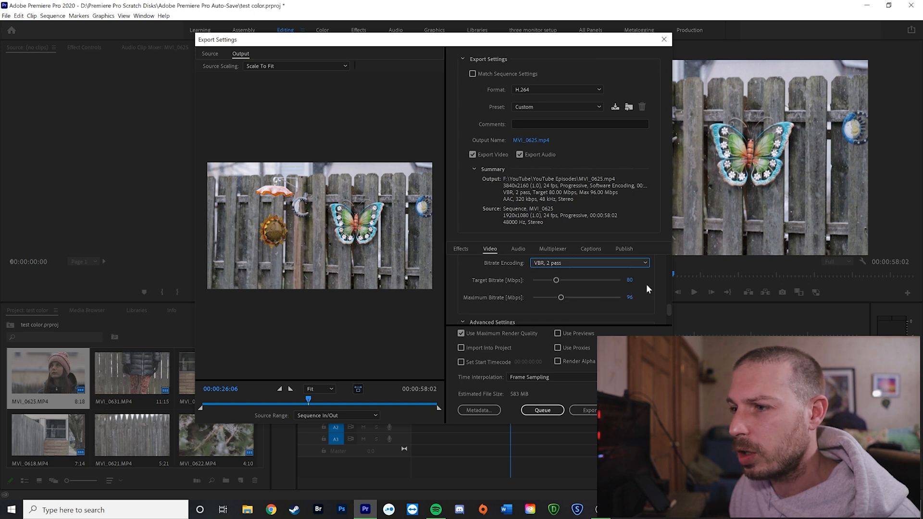
Set Target Bitrate to 100 Mbps and Maximum Bitrate to 120 Mbps.
{"action": "type", "text": "100"}
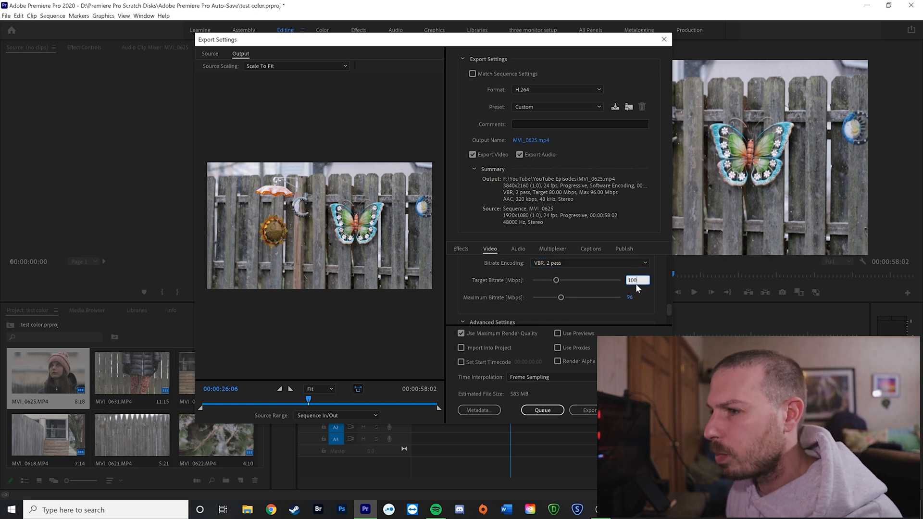
{"action": "type", "text": "120"}
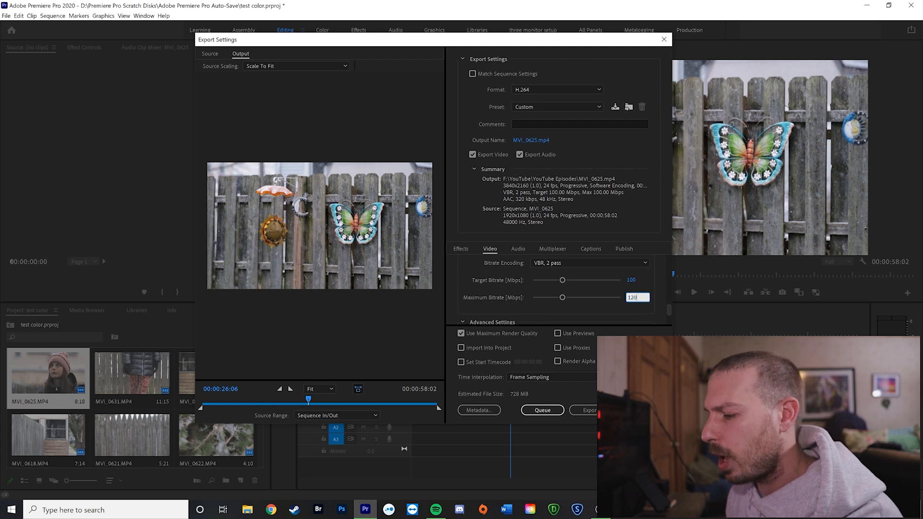
{"action": "left_click", "coordinate": [621, 297]}
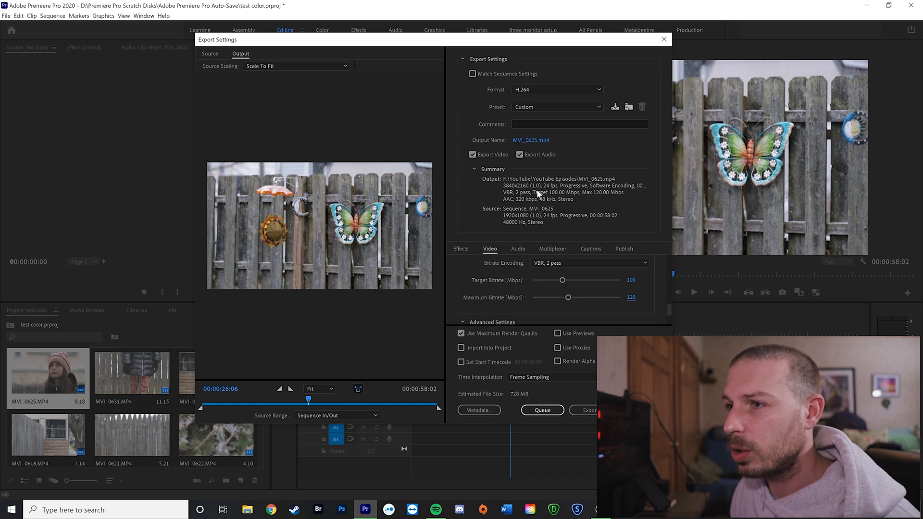
{"action": "mouse_move", "coordinate": [514, 217]}
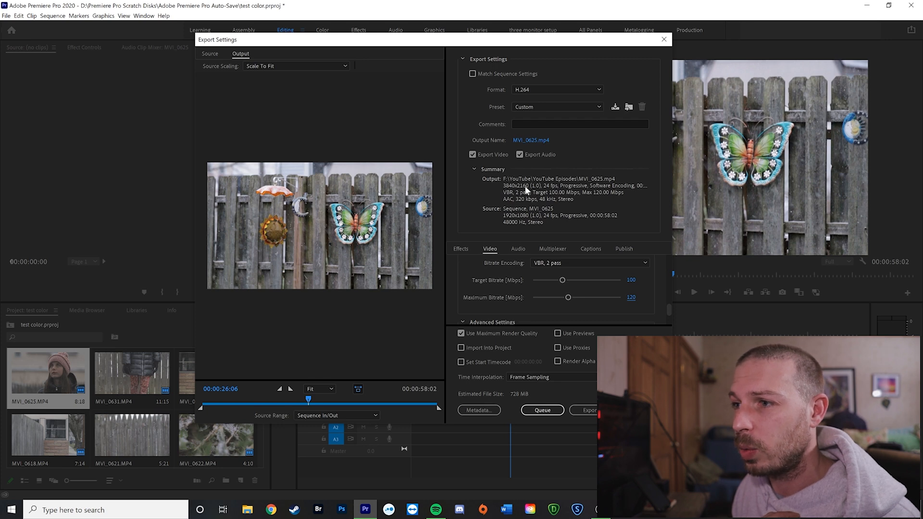
{"action": "mouse_move", "coordinate": [555, 189]}
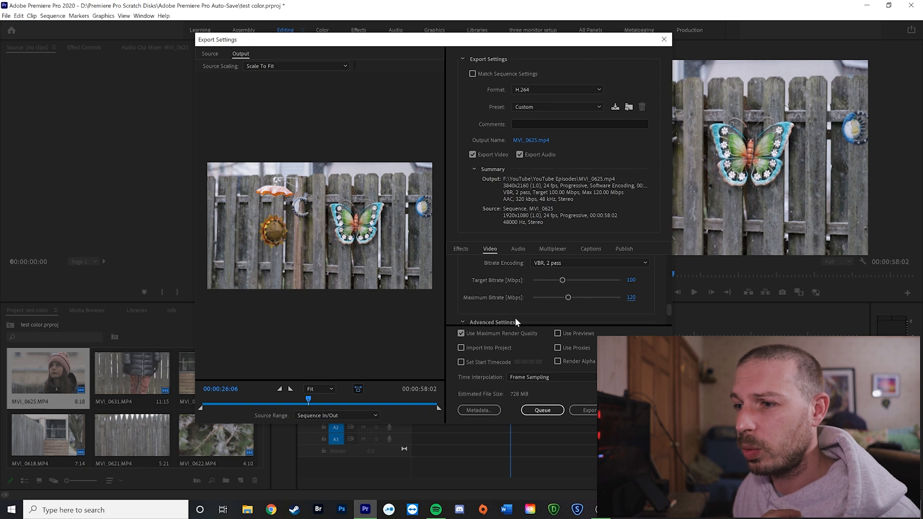
{"action": "mouse_move", "coordinate": [532, 145]}
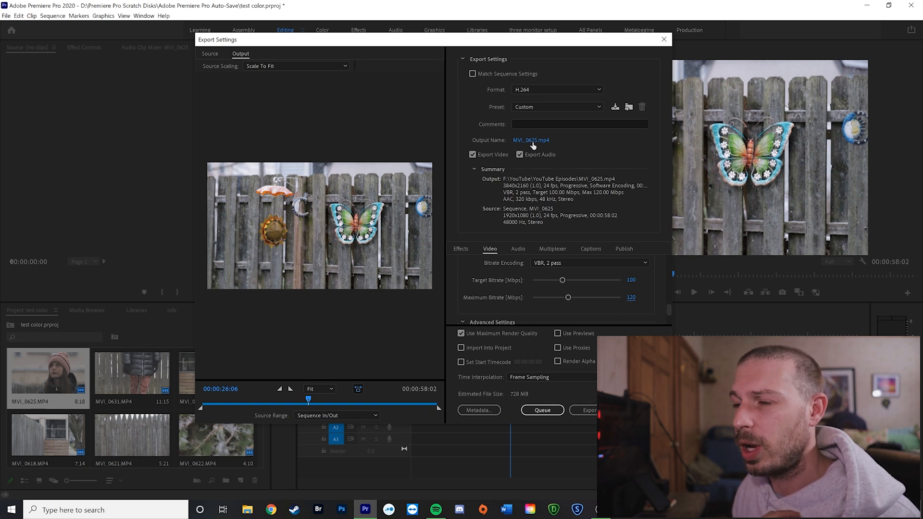